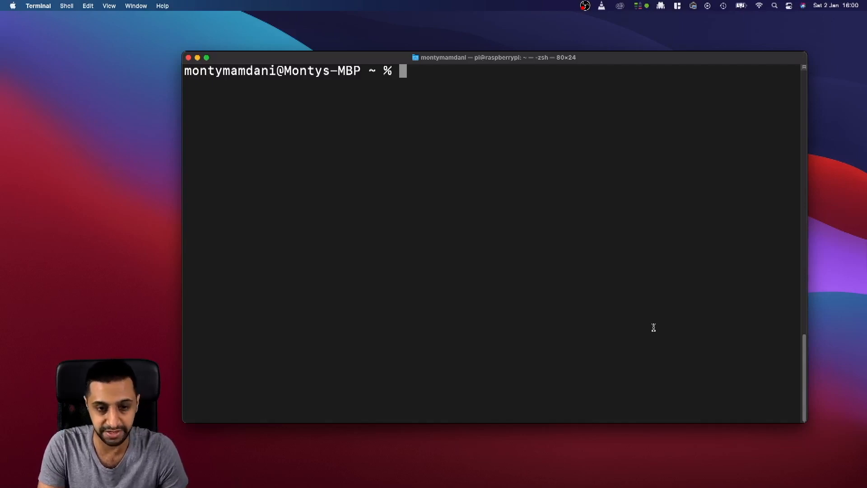
type("ssh")
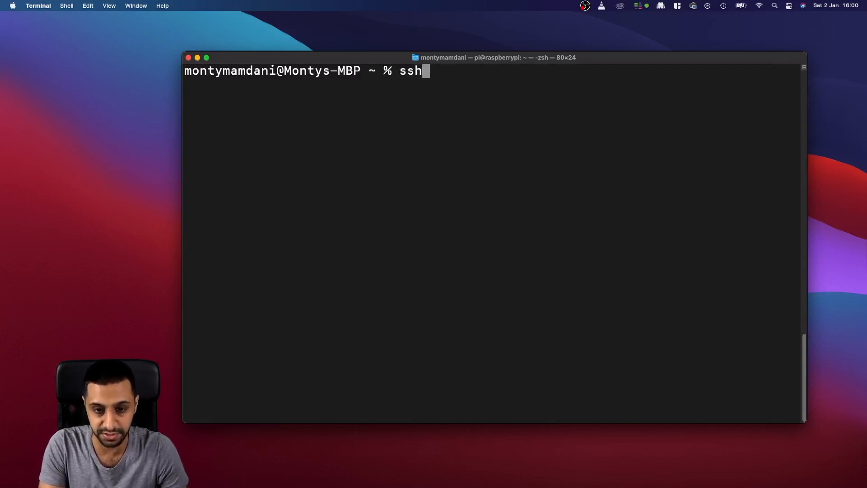
type("pi@")
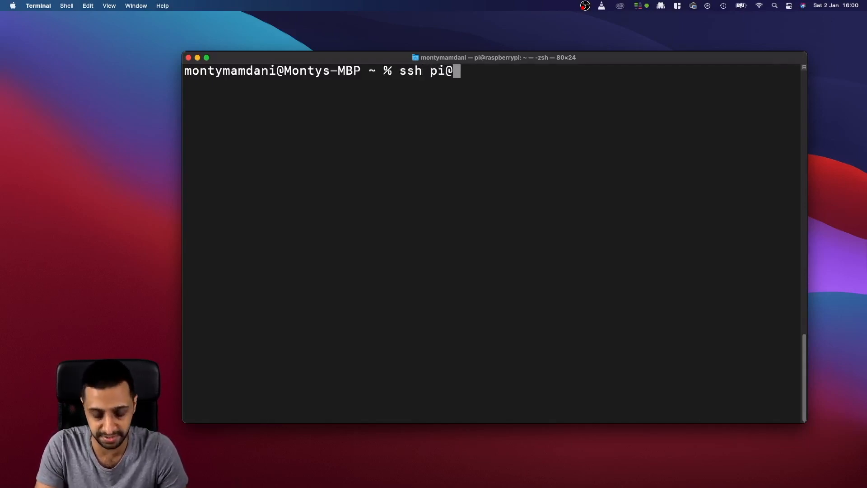
type("10.1.1.1")
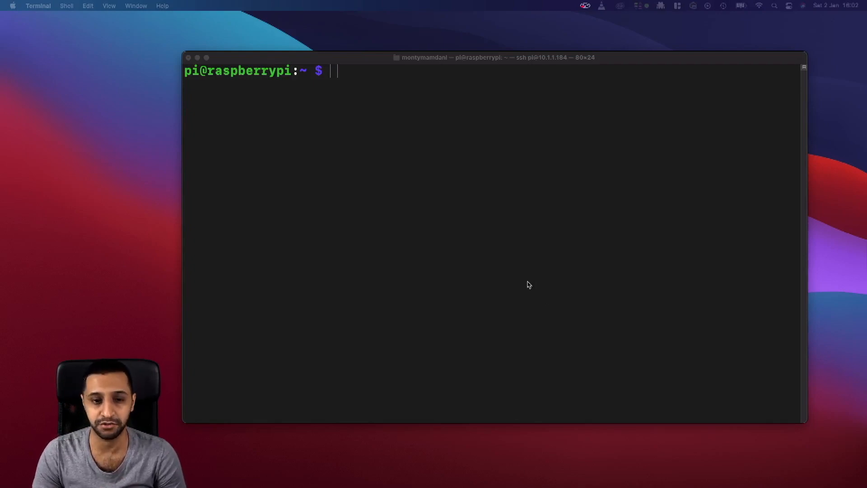
Run sudo apt update and apt upgrade, answering yes to install the 28 upgrades.
right_click(347, 91)
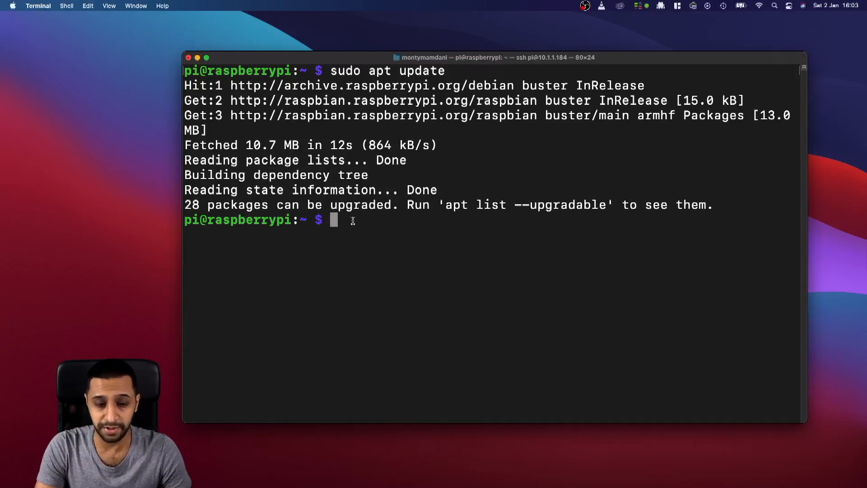
type("sudo")
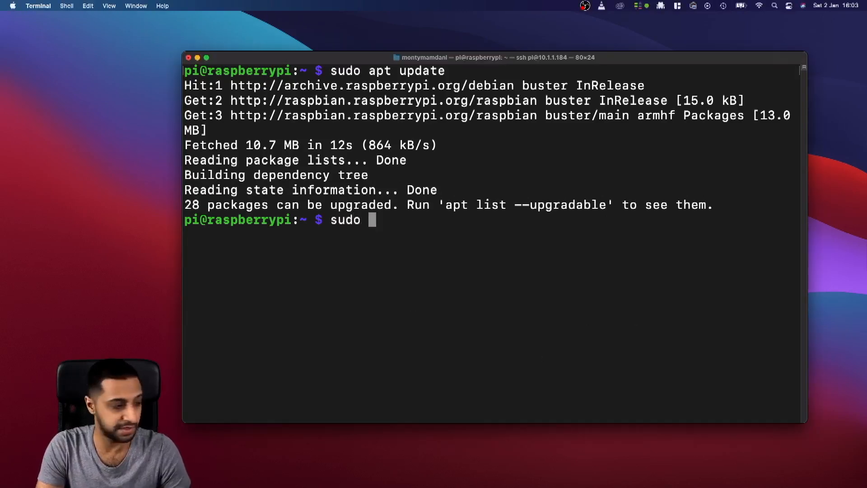
type("apt upgrade")
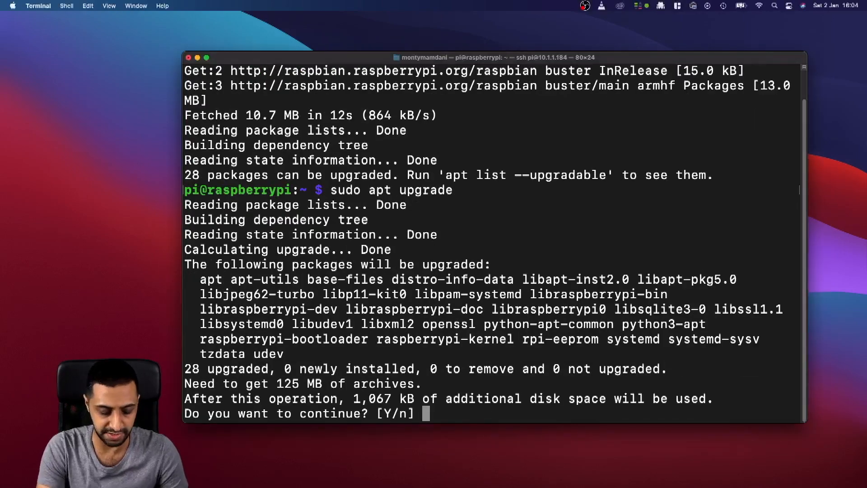
type("yes")
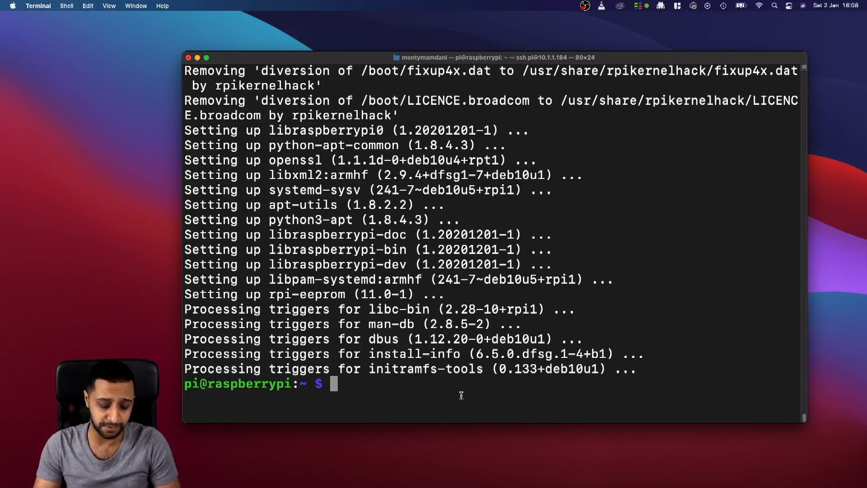
Install openjdk-8-jre-headless with sudo apt install, confirming yes for its 15 packages.
type("s")
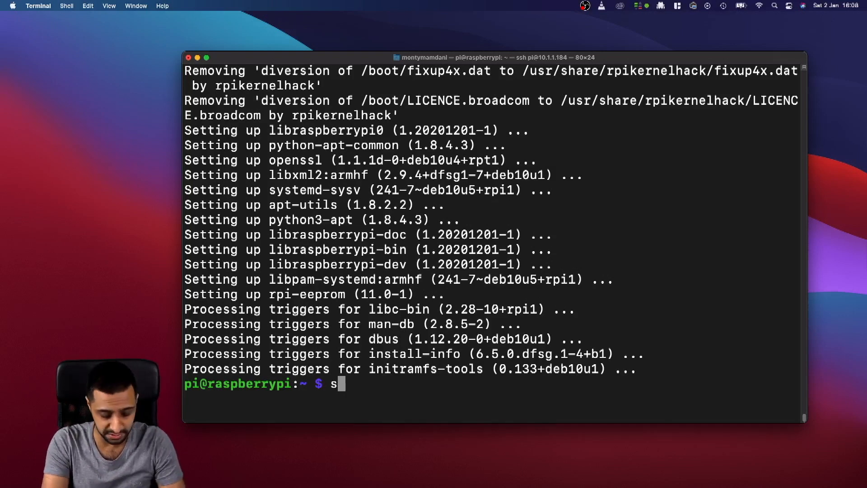
type("udo apt ins")
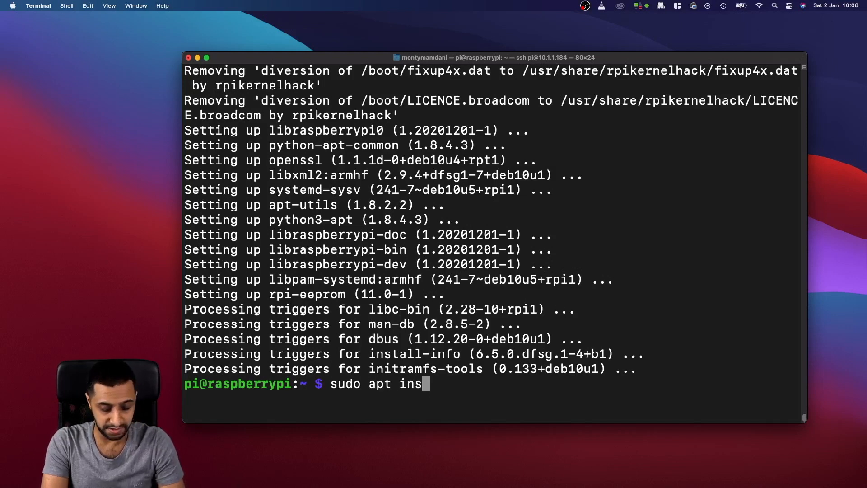
type("tall")
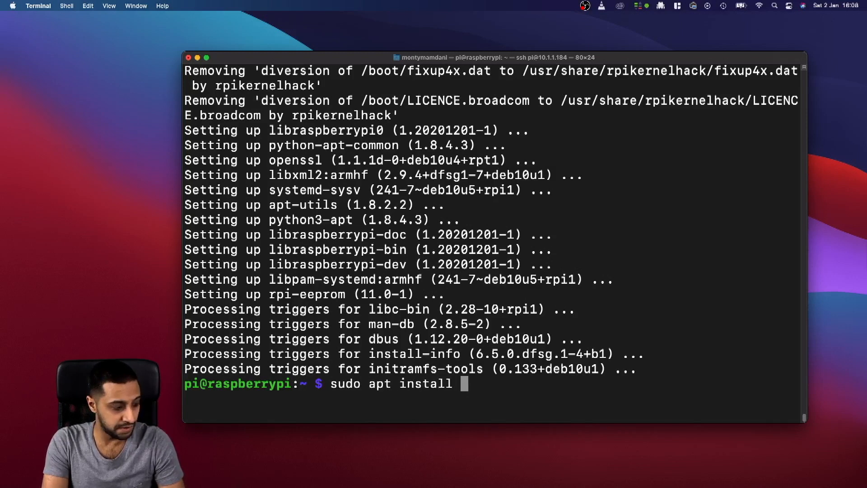
type("open")
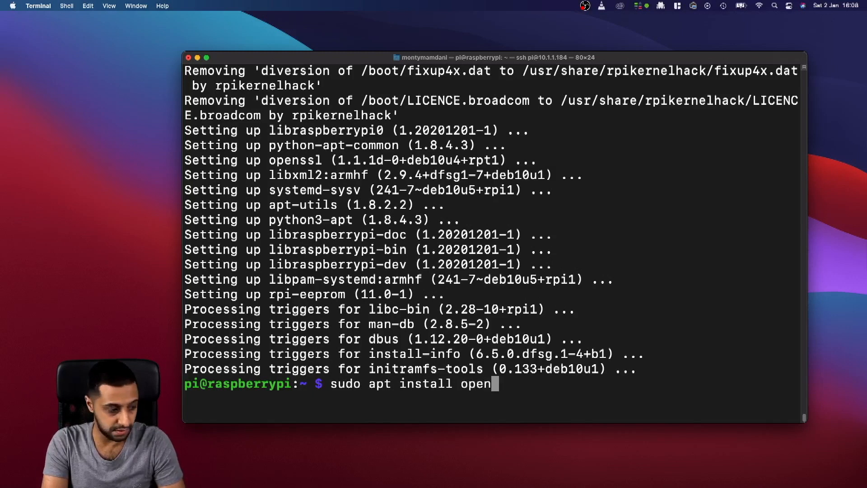
type("jdk")
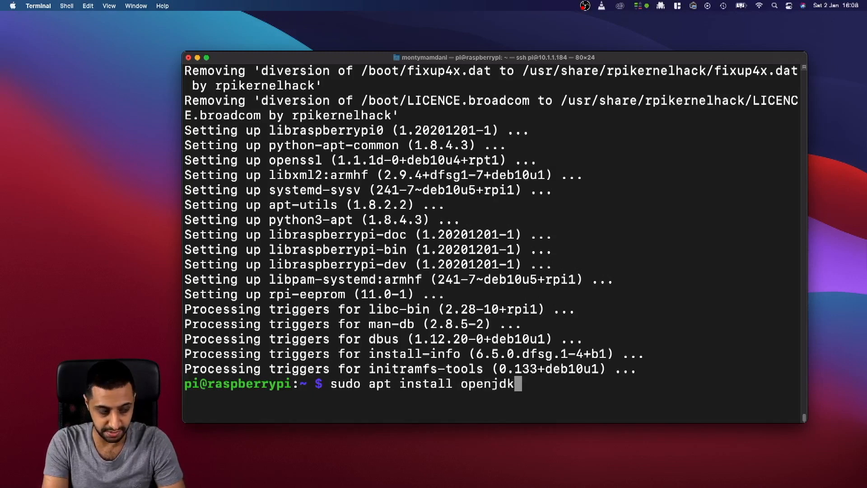
type("-8")
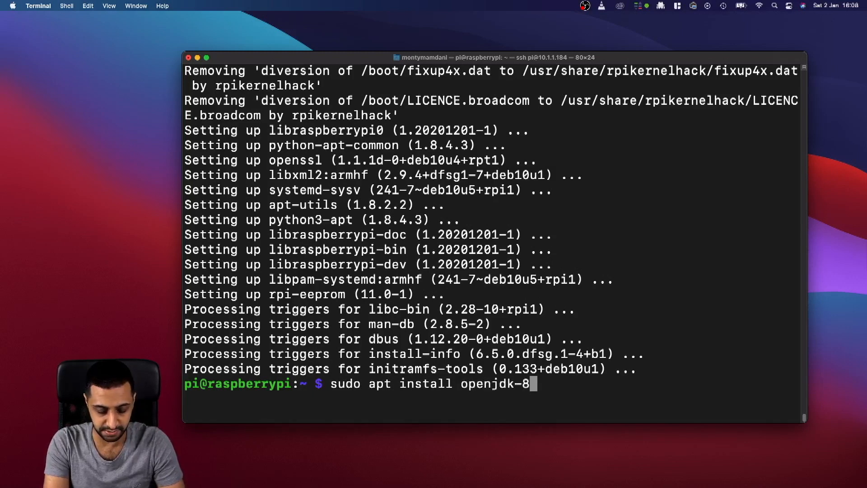
type("-jre")
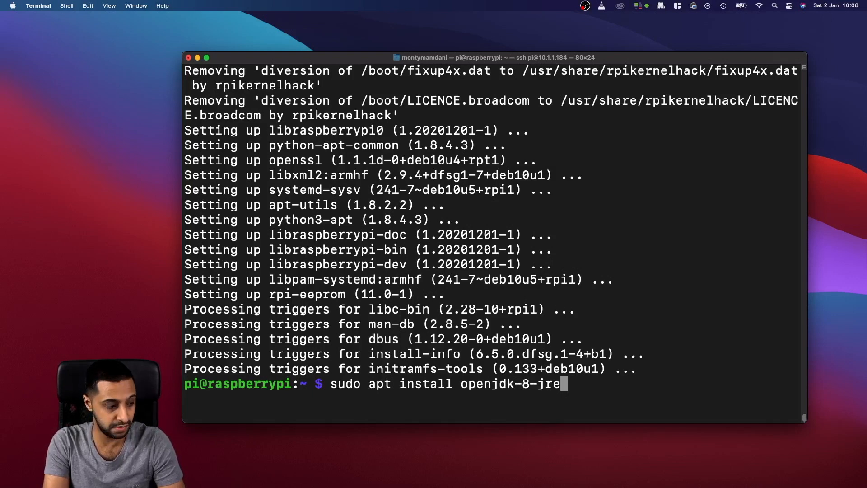
type("-headless")
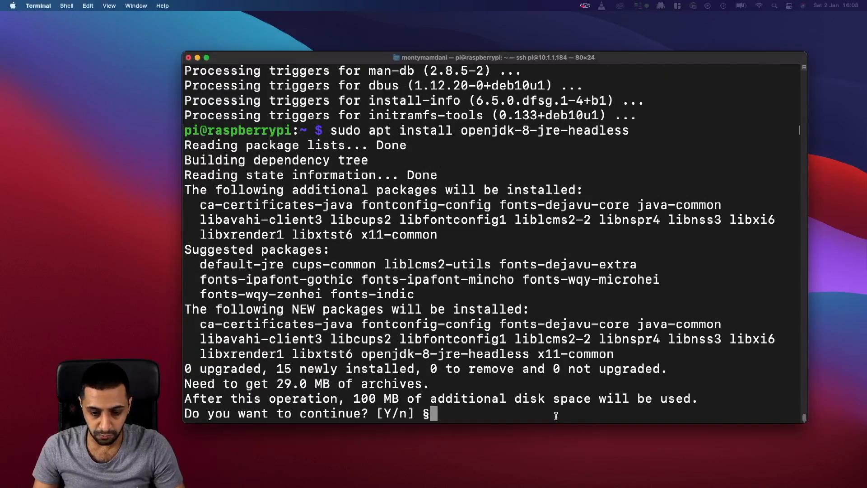
type("yes")
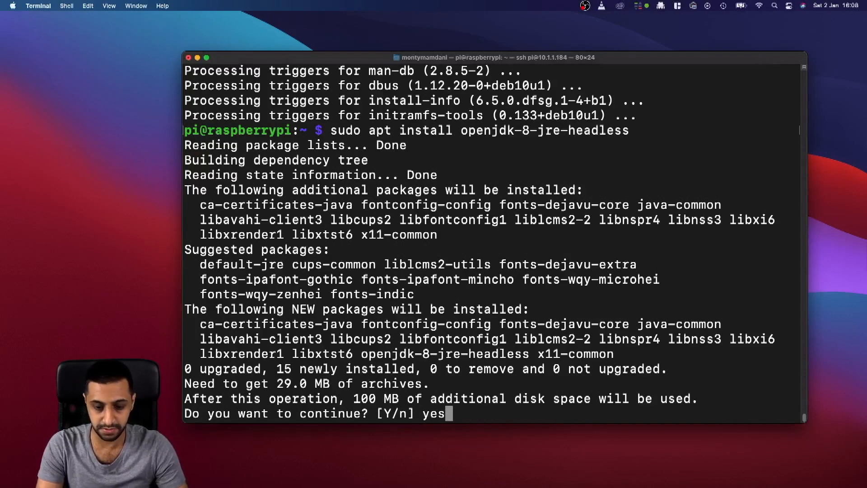
key("Return")
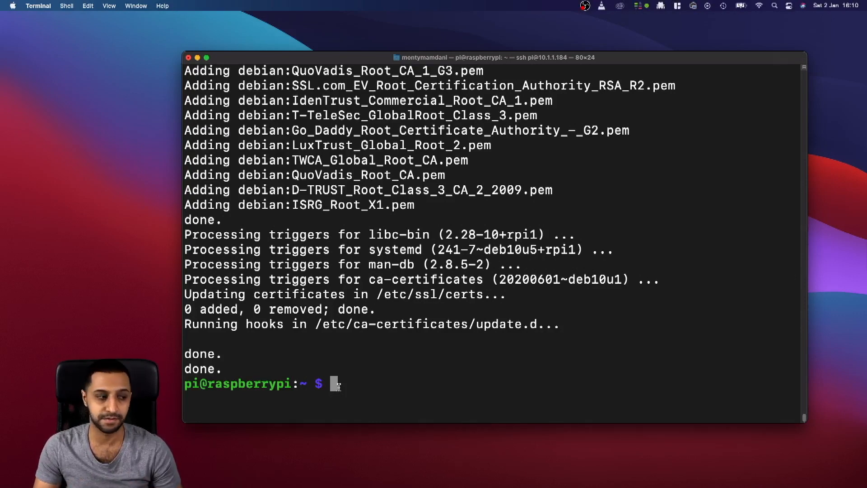
Run sudo apt install rng-tools, which reports it is already the newest version.
type("sudo")
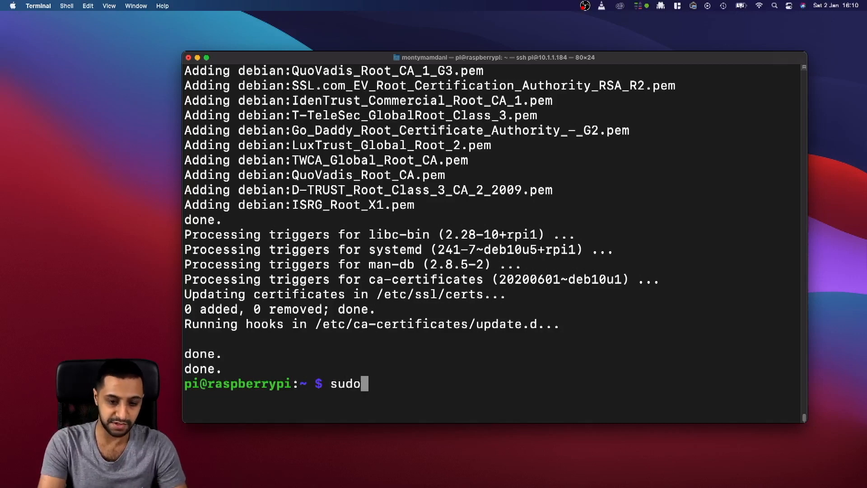
type("apt")
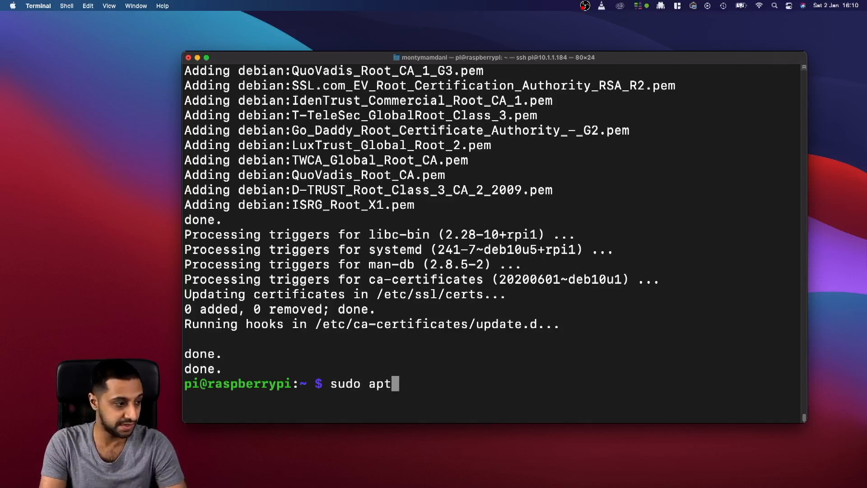
type("insrall")
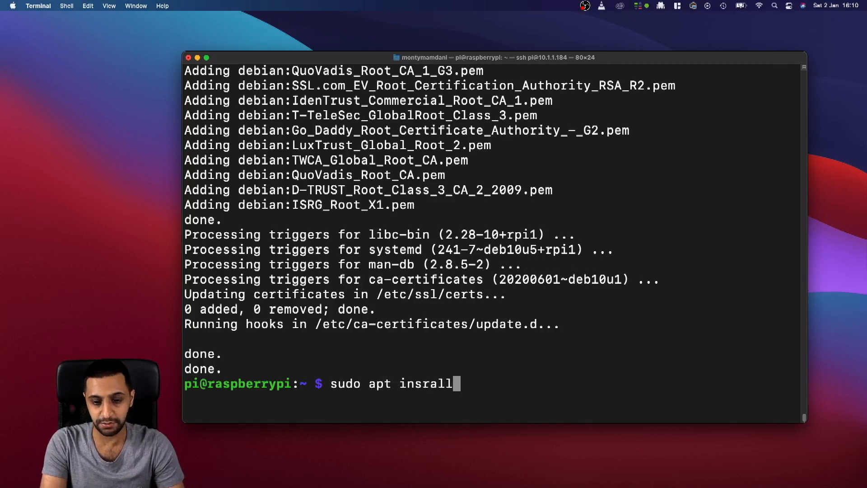
key("Backspace")
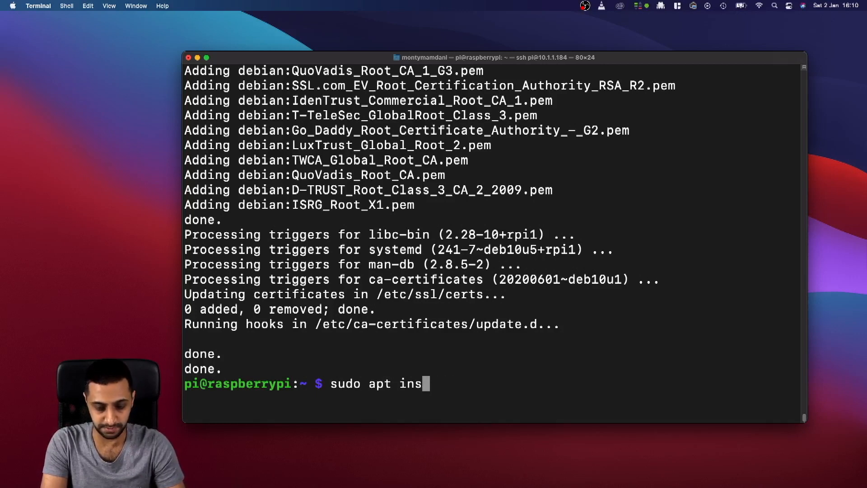
type("tall")
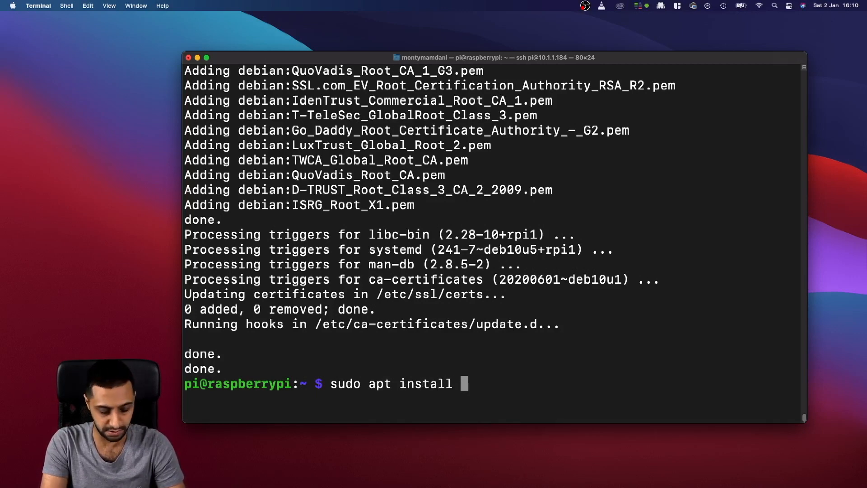
type("rng-tools")
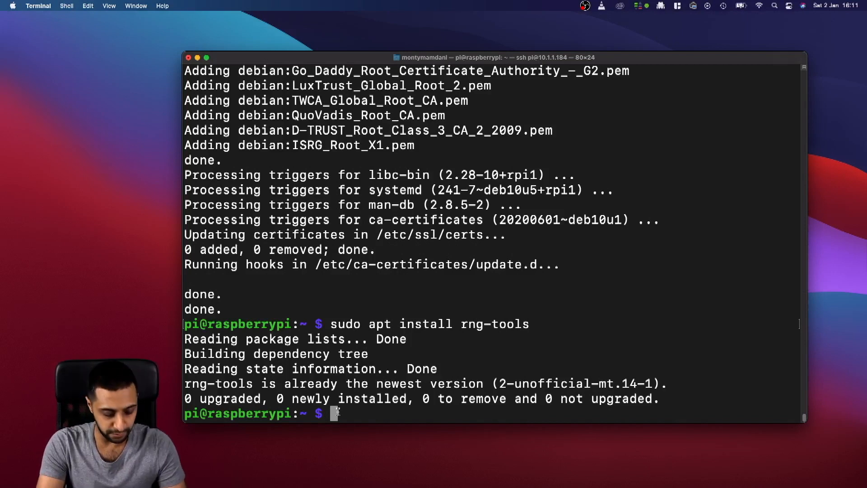
Run sudo nano /etc/defaults/rng-tools, then recall the command to fix the path.
type("sun")
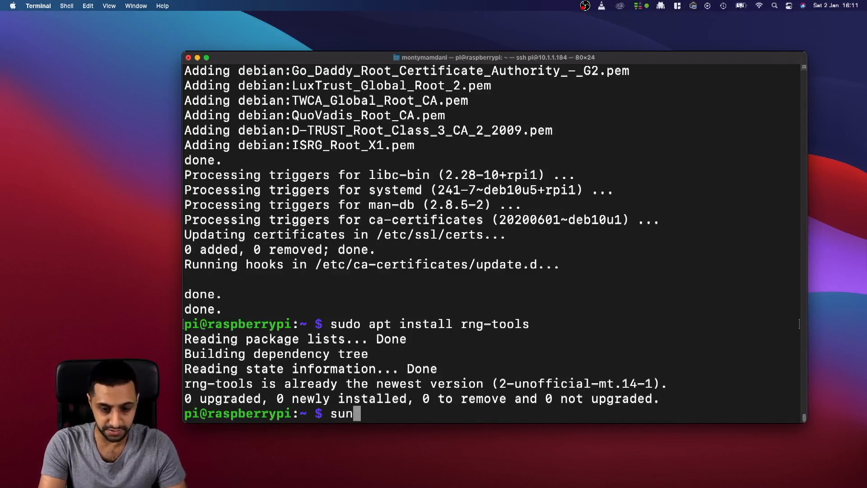
type("sudo nano")
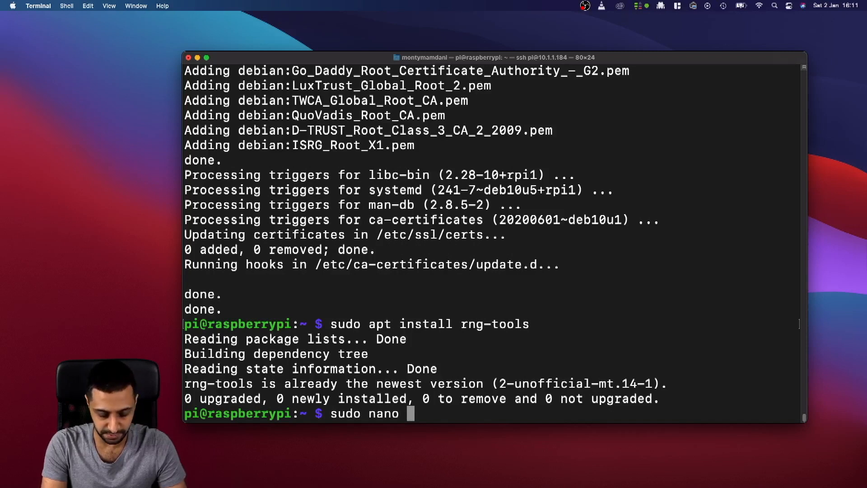
type("/etc/")
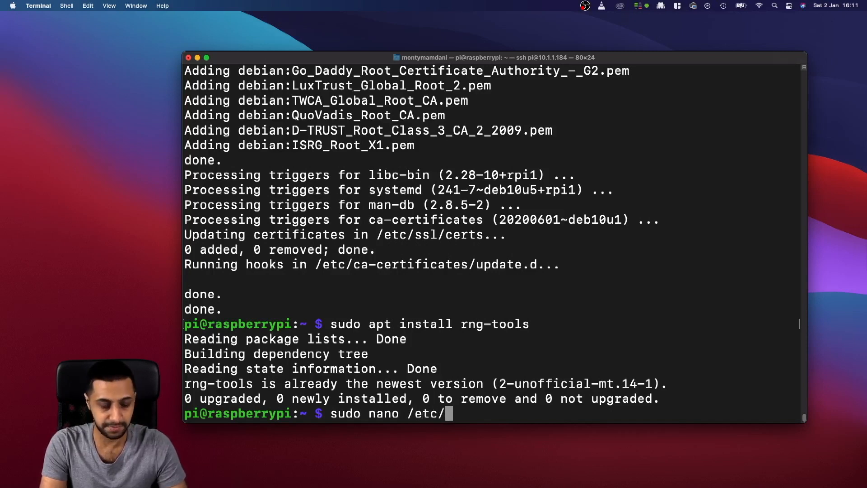
type("def")
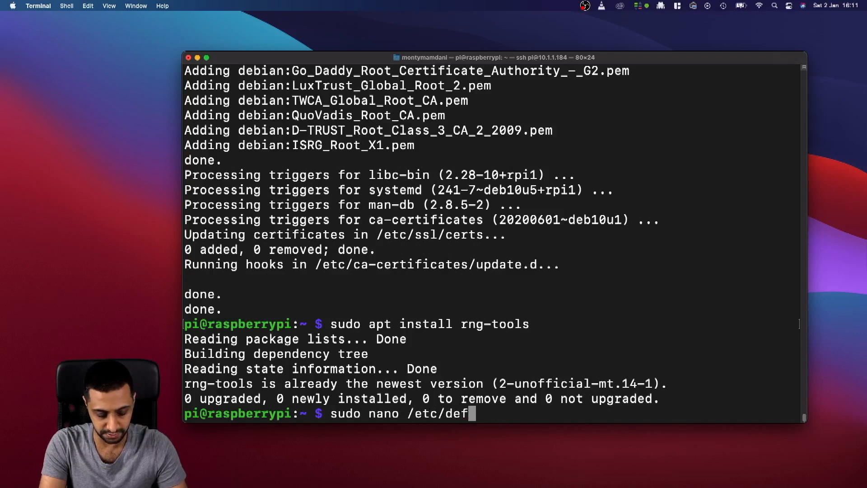
type("aults/")
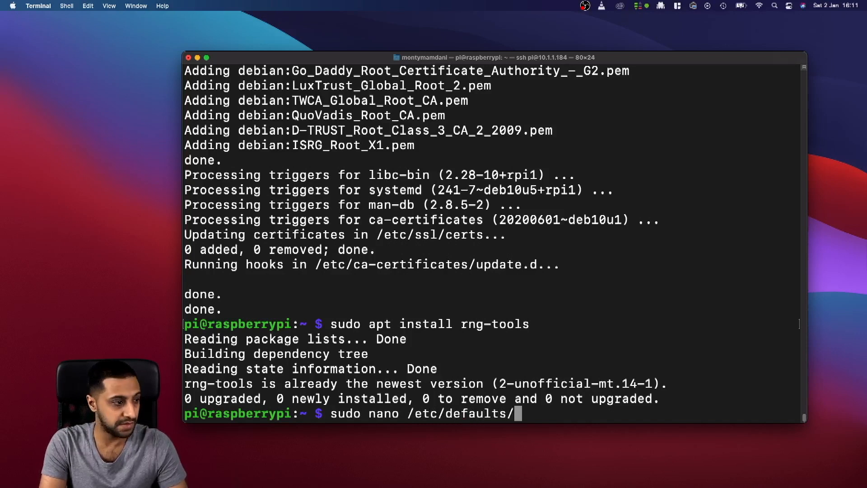
type("rng-")
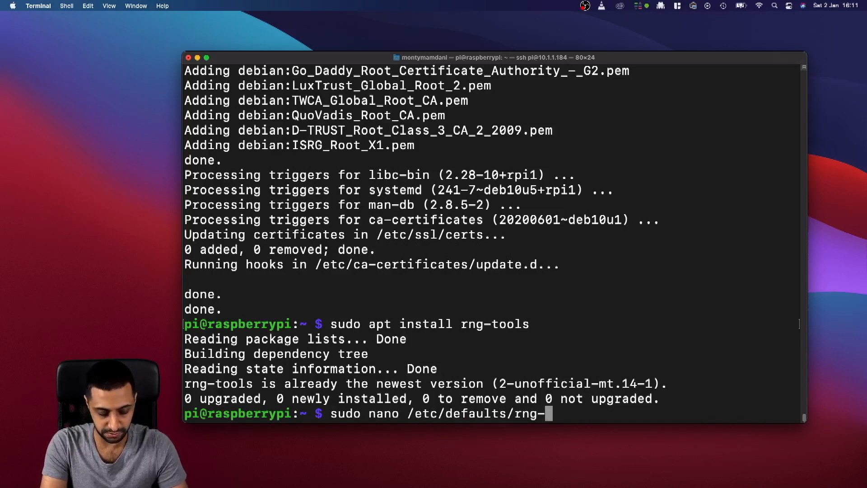
type("tools")
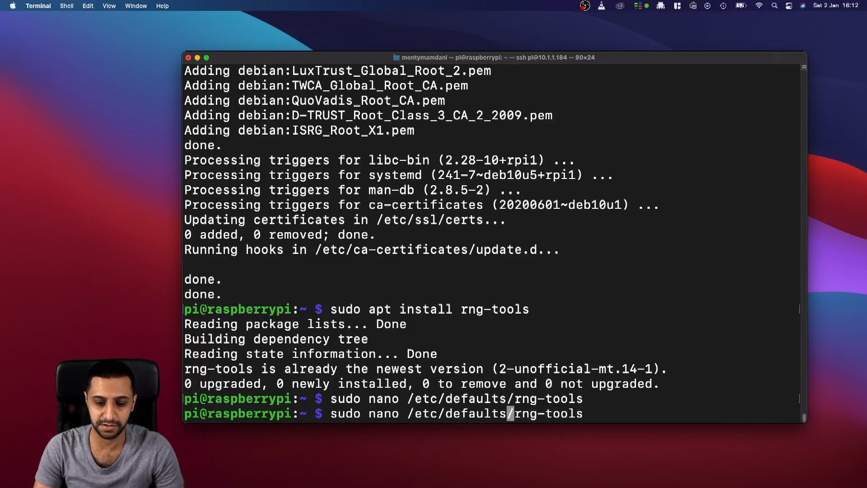
Open /etc/default/rng-tools in nano, enable HRNGDEVICE=/dev/hwrng, and save.
key("enter")
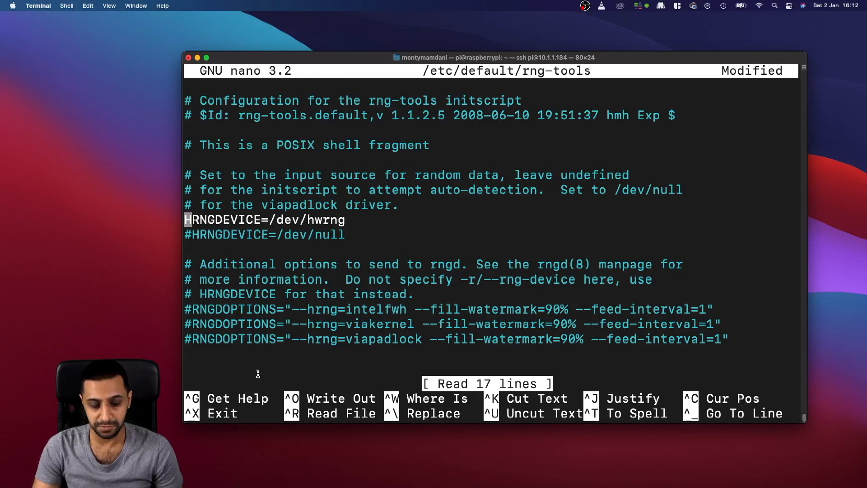
key("ctrl+x")
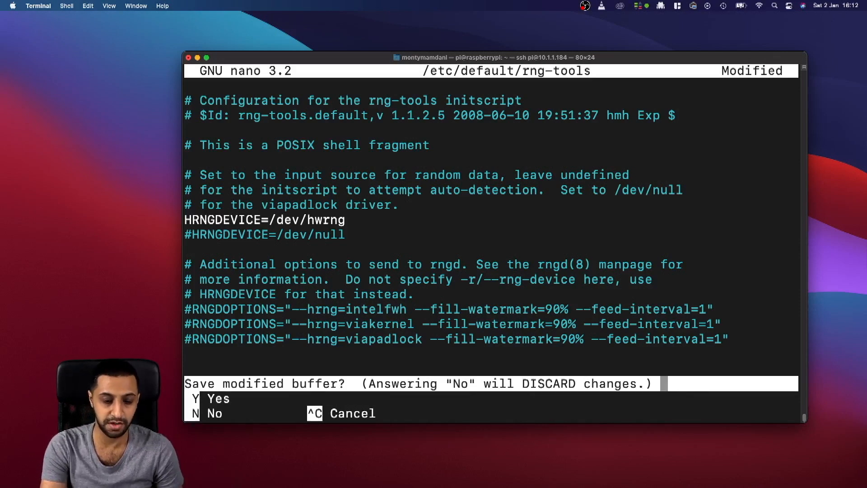
key("y")
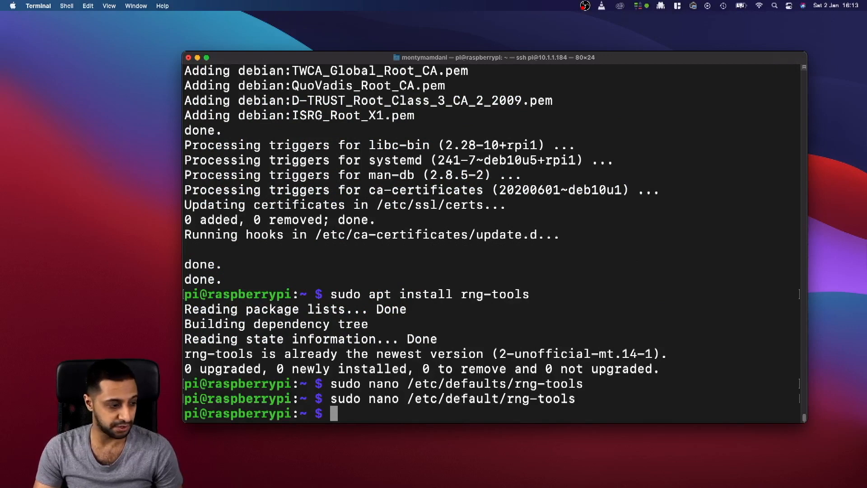
Restart rng-tools via systemctl and write the UniFi repo line to 100-ubnt-unifi.list.
type("sudo s")
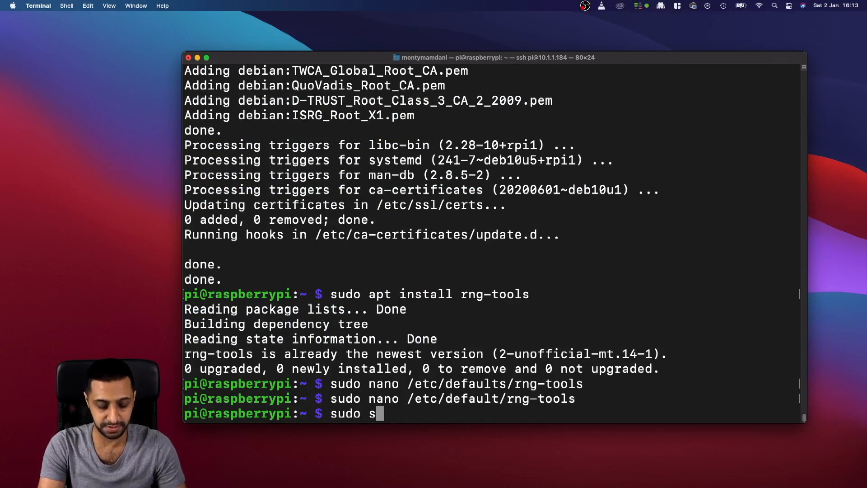
type("ystem")
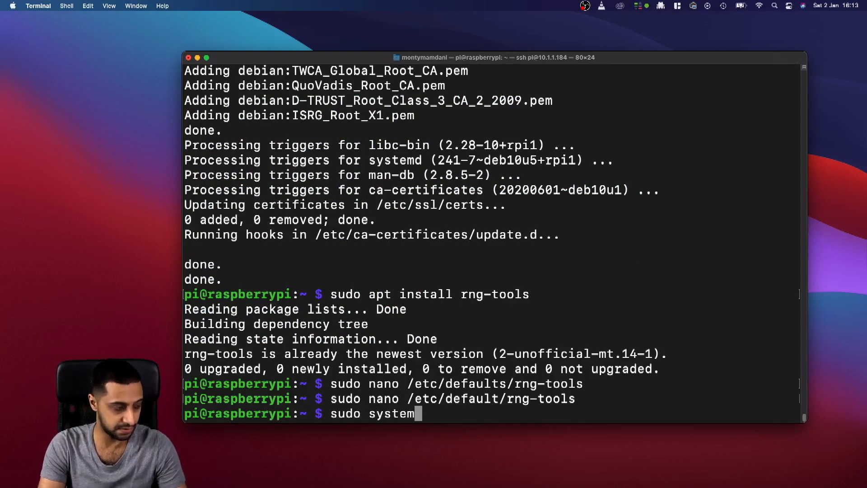
type("ctl")
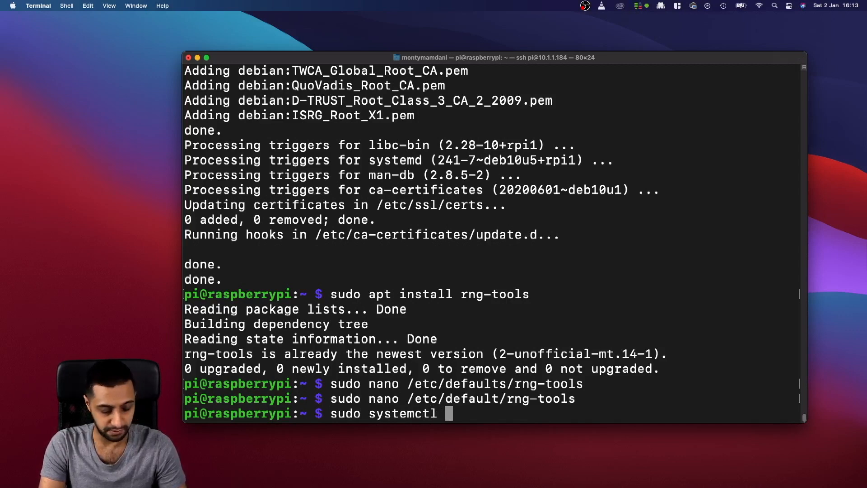
type("restart")
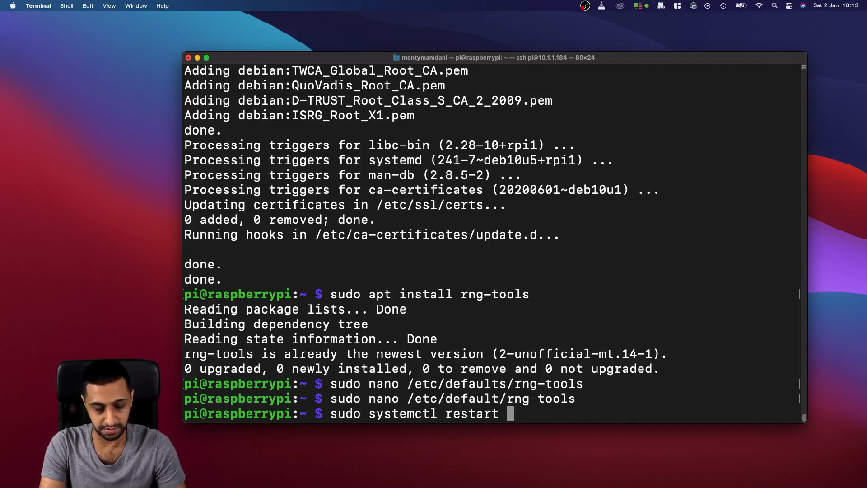
type("png-")
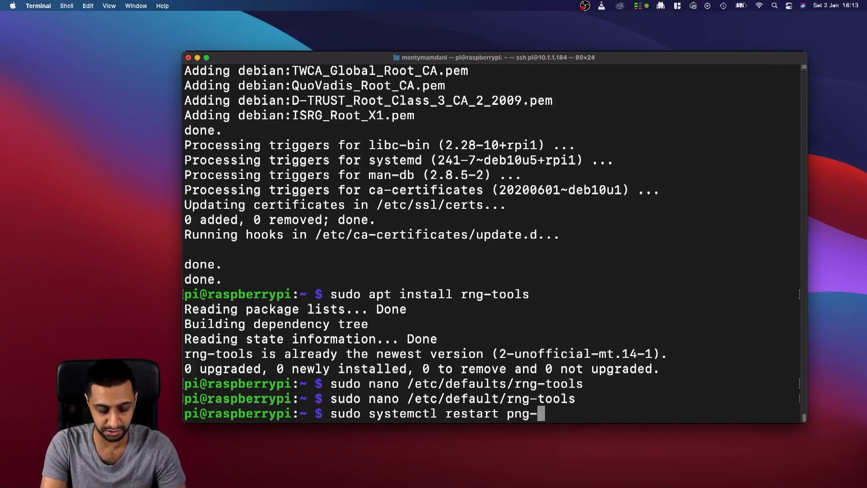
type("tools")
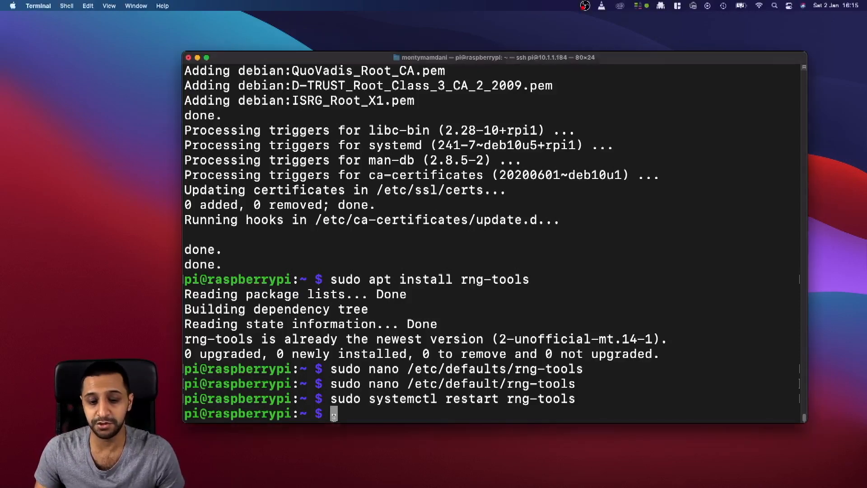
right_click(334, 413)
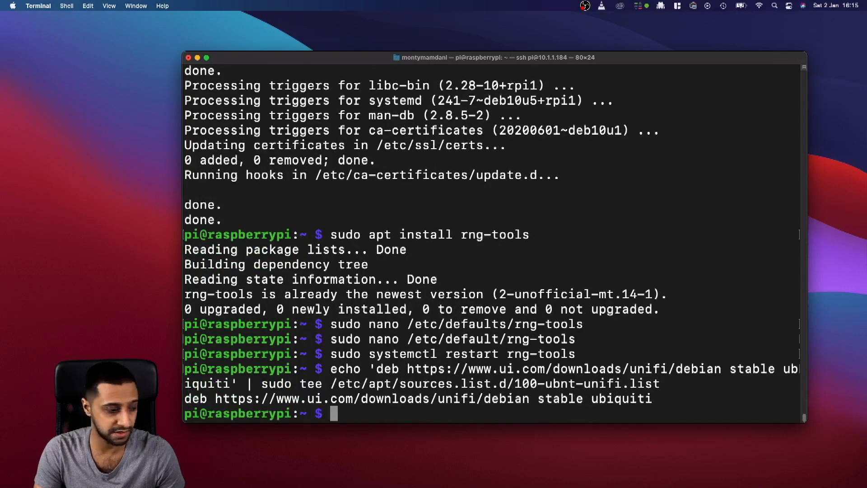
Download unifi-repo.gpg into /etc/apt/trusted.gpg.d with wget, then run sudo apt update.
type("sudo wget -O /etc/apt/trusted.gpg.d/unifi-repo.gpg https://dl.ui.com/unifi/unifi-repo.gpg")
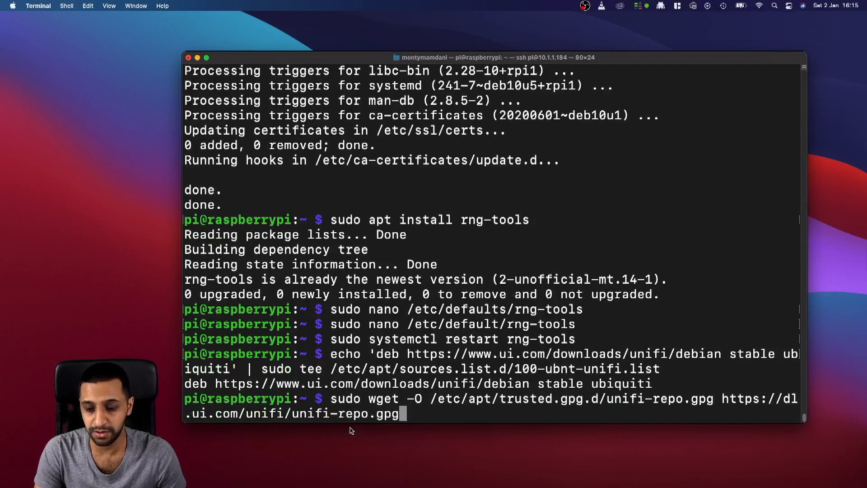
key("Return")
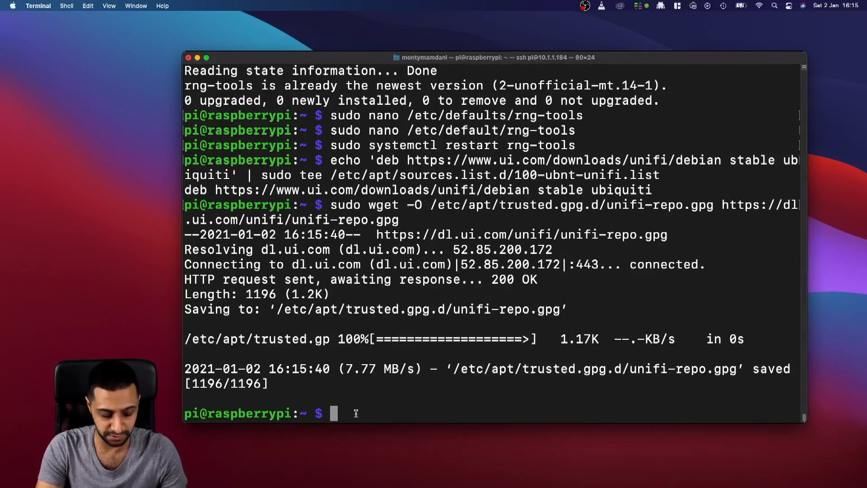
type("sudo apt update")
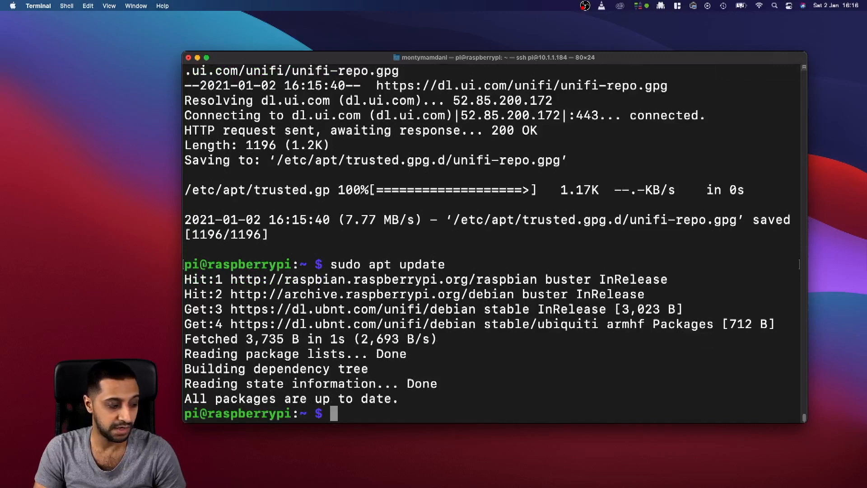
Run sudo apt install unifi and answer y to add the 14 new packages.
type("sudo")
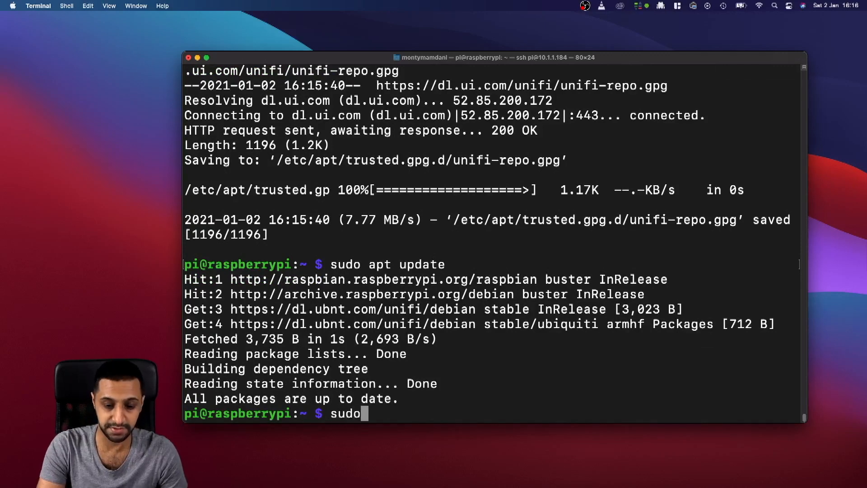
type("apt")
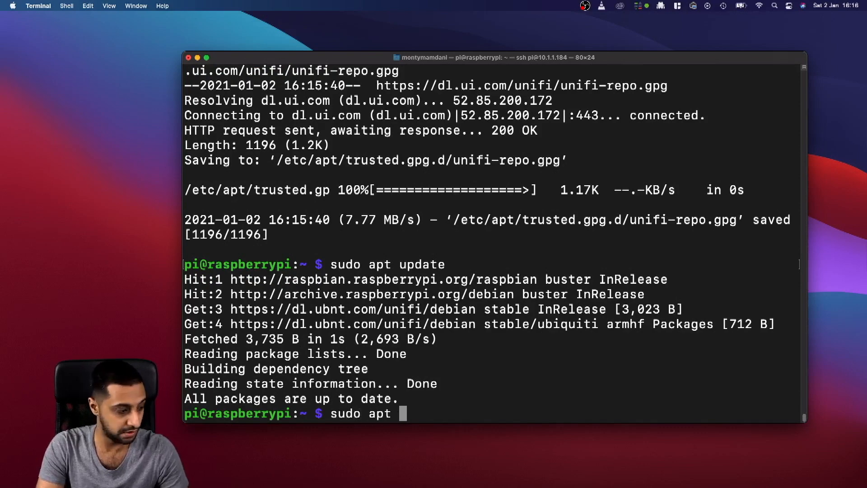
type("install unifi")
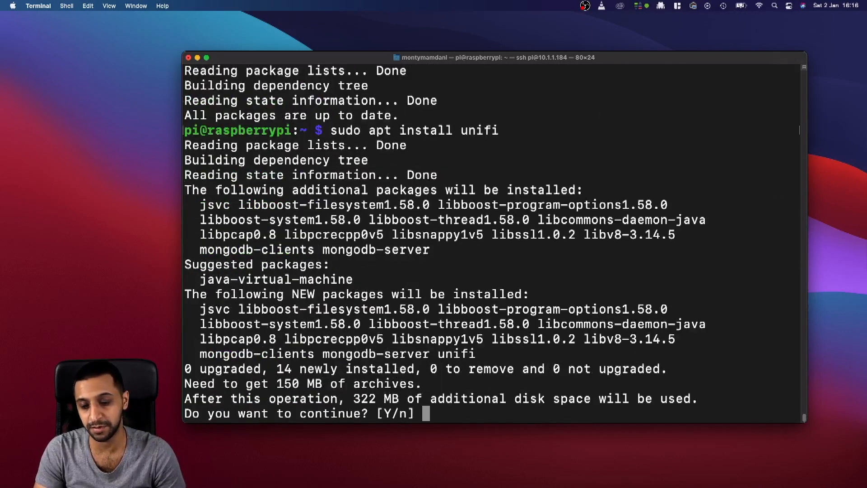
type("y")
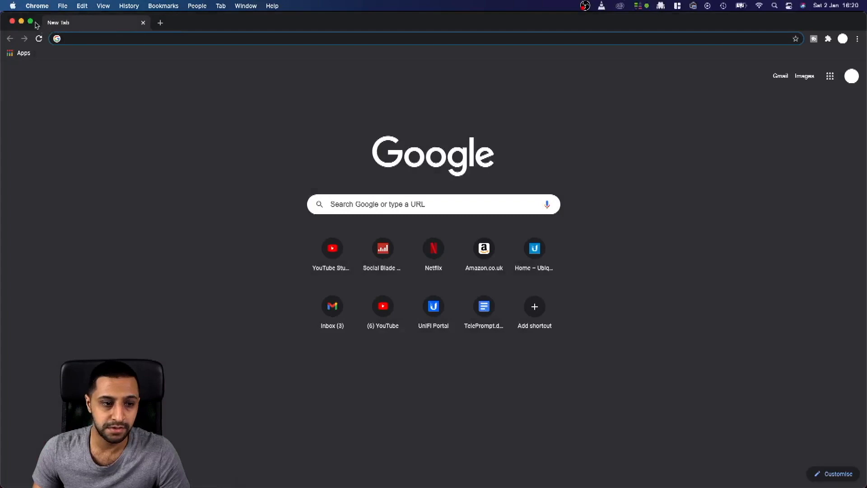
Browse to 10.1.1.184:8443 and proceed past the certificate warning via Advanced.
left_click(30, 23)
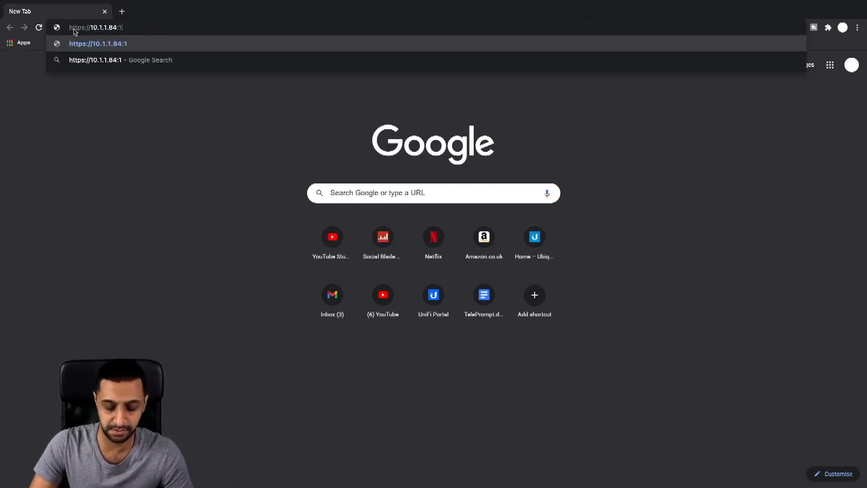
type("8443")
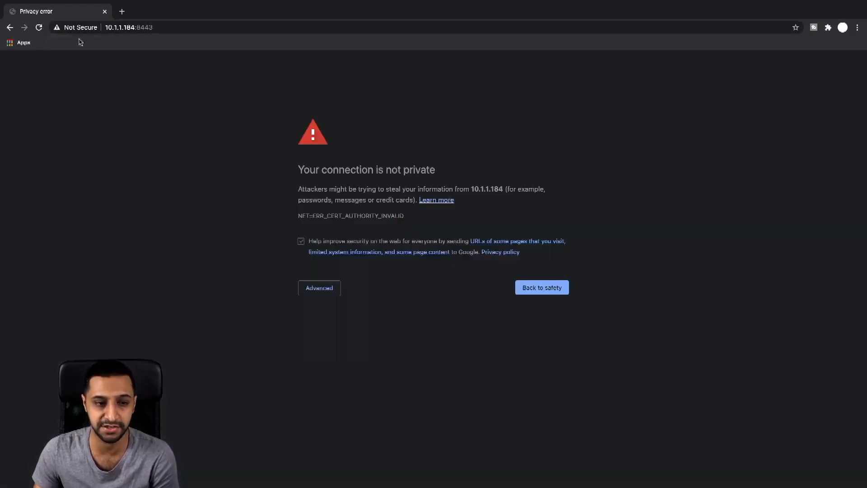
mouse_move(256, 222)
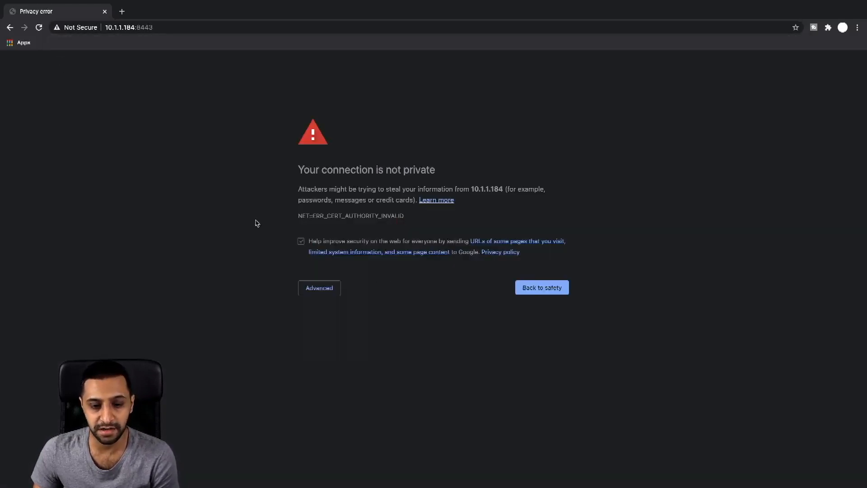
left_click(319, 288)
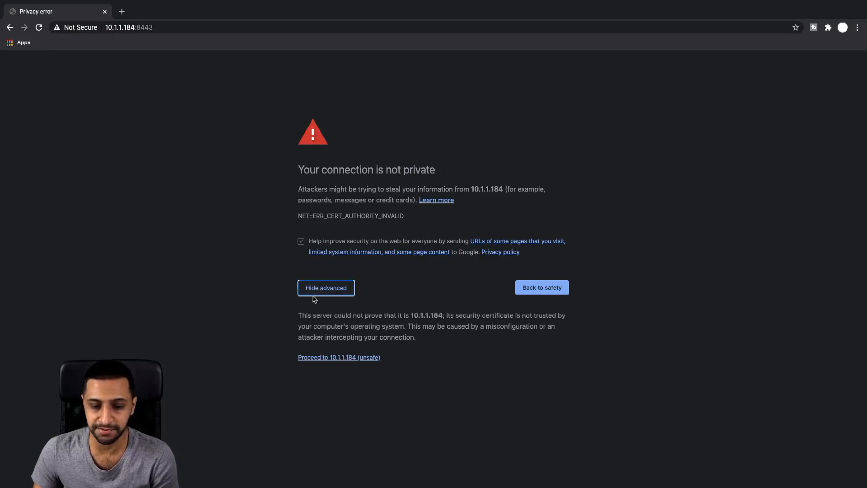
left_click(339, 357)
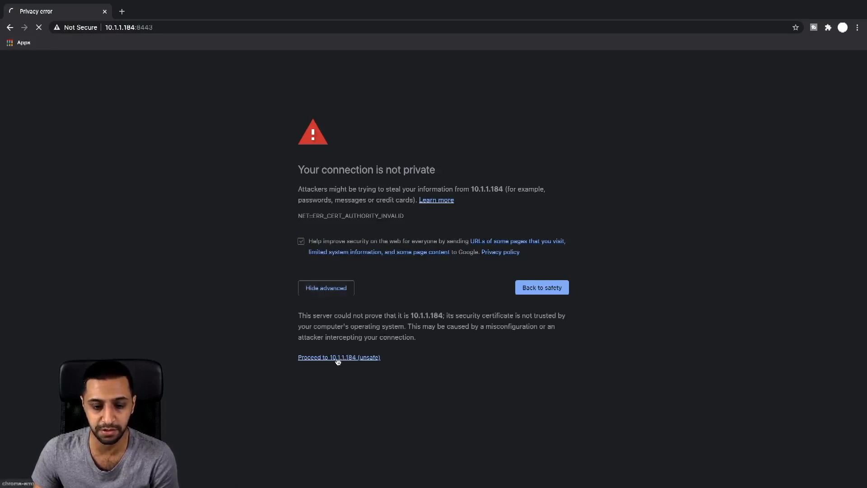
left_click(340, 357)
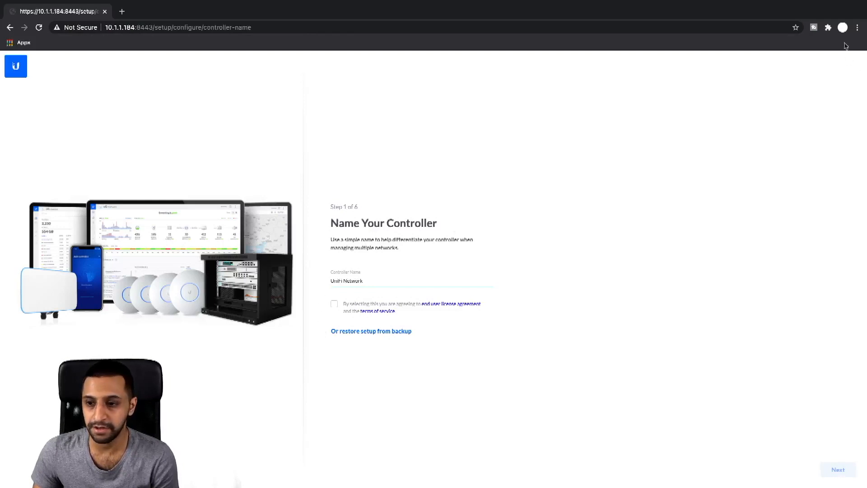
Enlarge the setup page, name the controller 'IW UniFi Network' and accept the license terms.
left_click(857, 27)
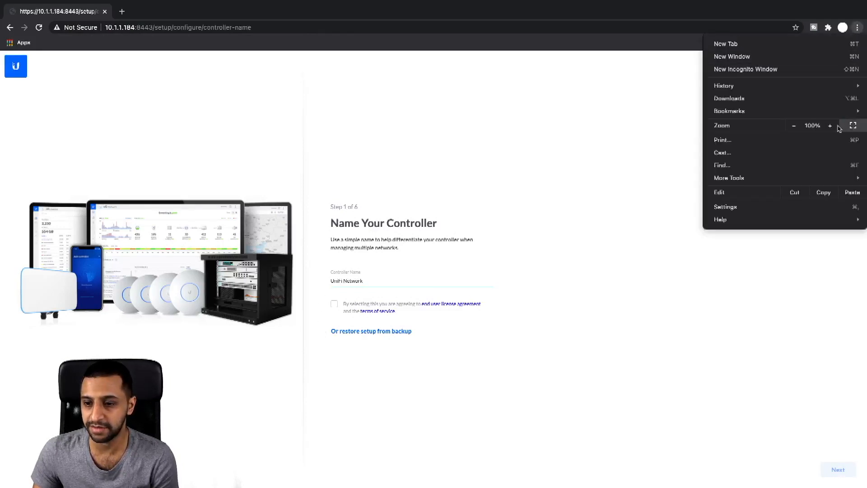
left_click(829, 126)
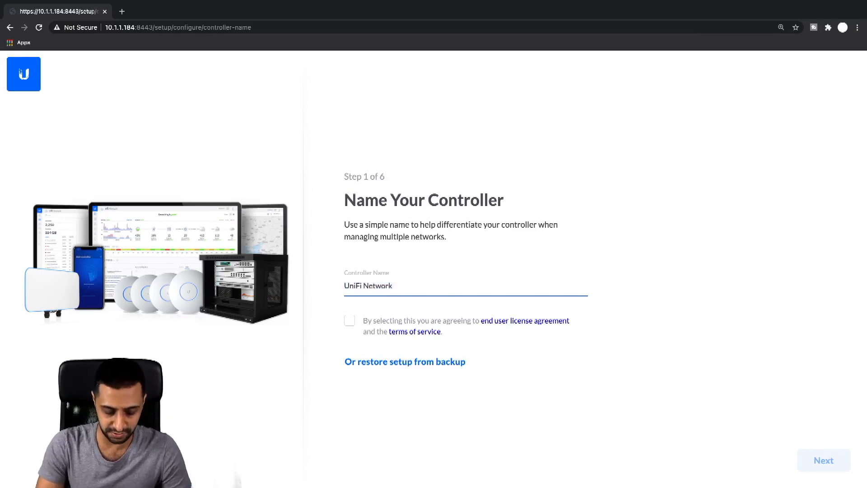
type("IW")
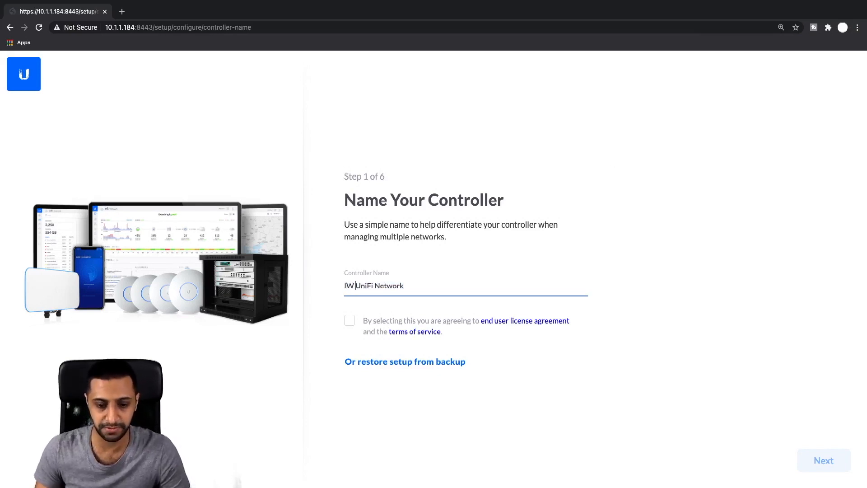
left_click(349, 321)
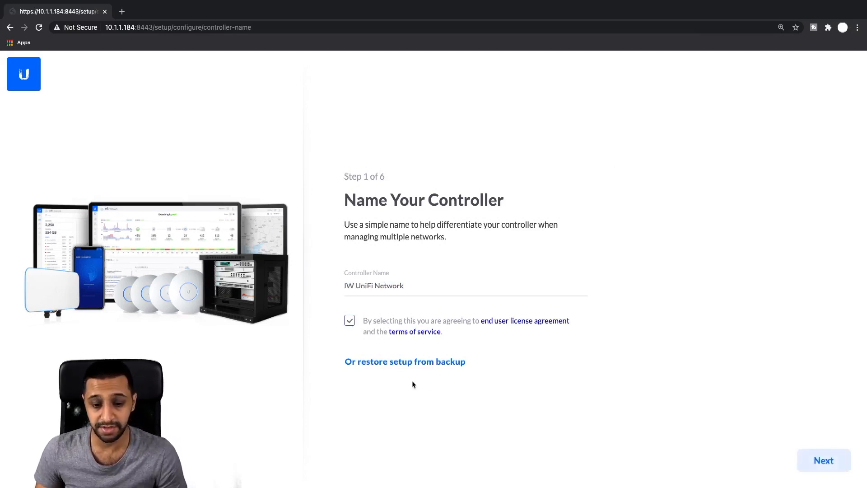
mouse_move(379, 367)
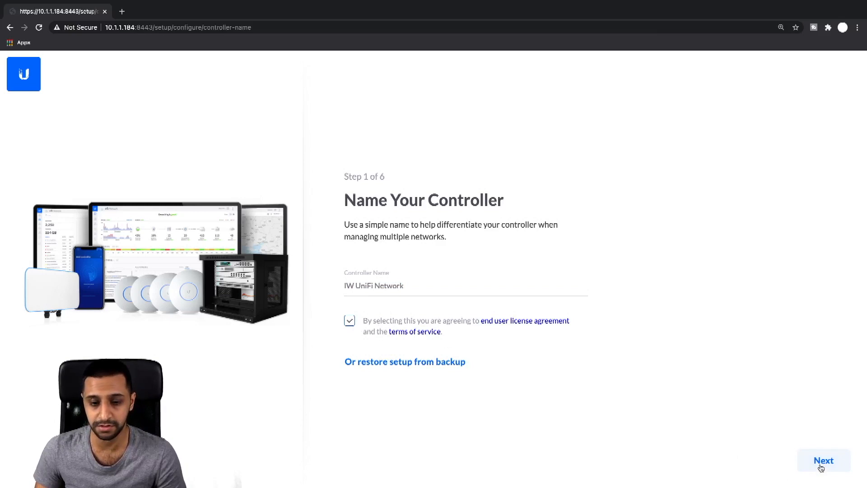
left_click(824, 461)
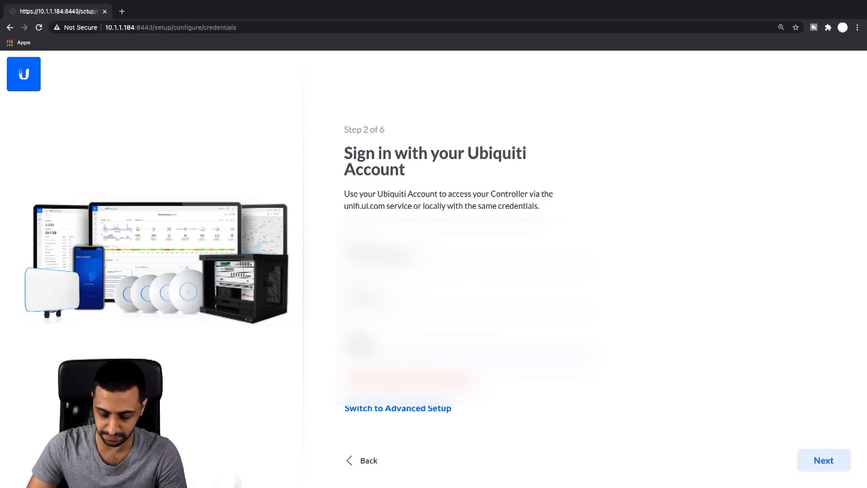
Skip account sign-in, keep optimization and auto backup enabled, and pass the empty devices step.
left_click(823, 460)
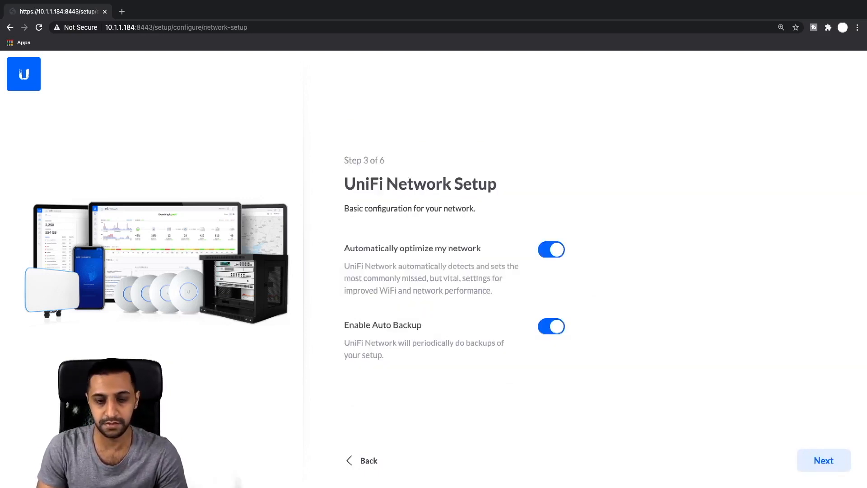
mouse_move(511, 255)
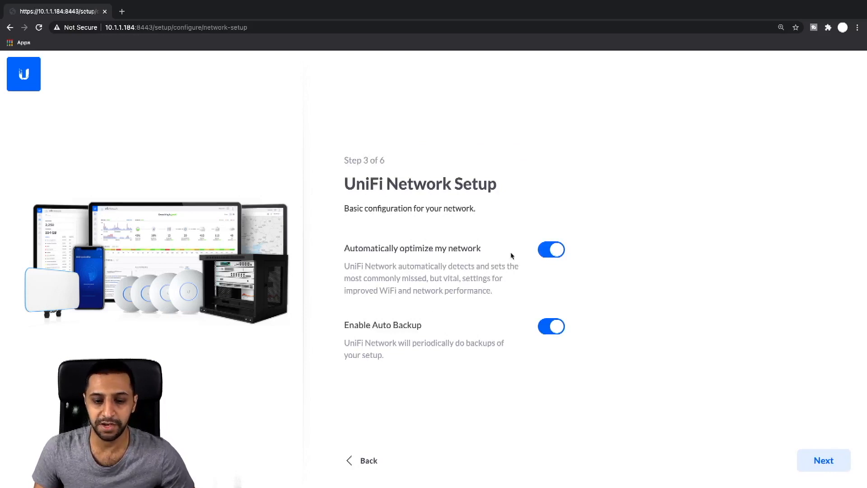
mouse_move(568, 254)
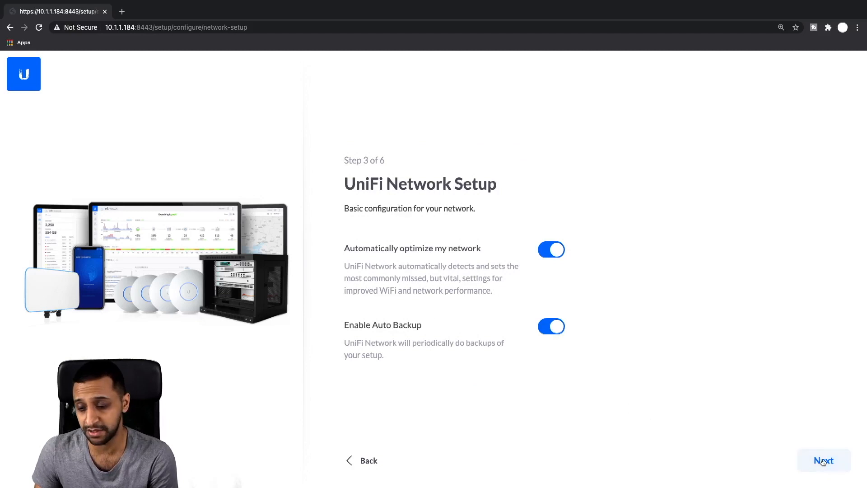
left_click(824, 460)
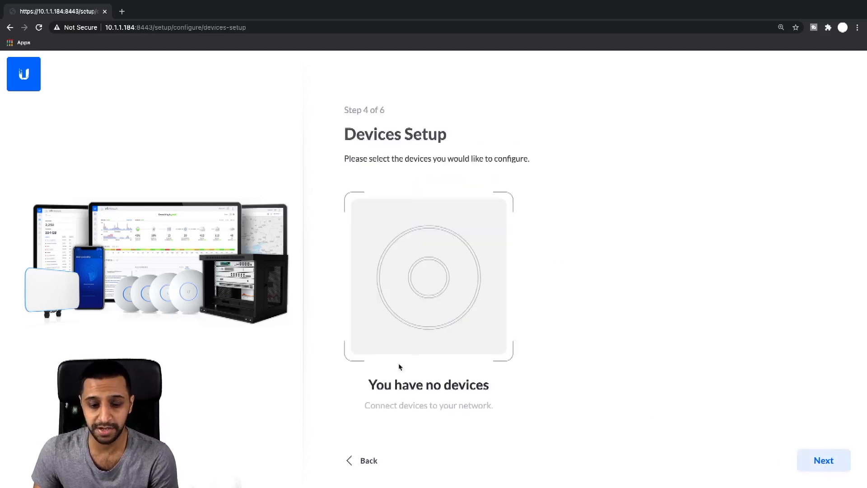
left_click(824, 460)
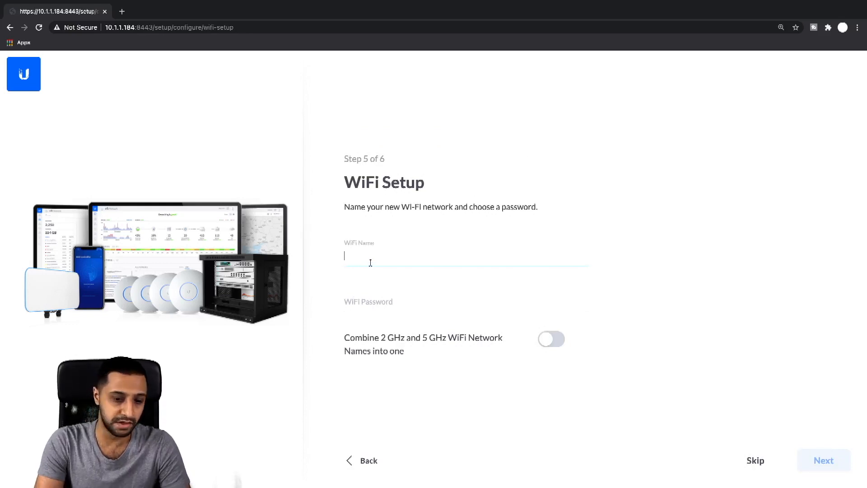
Create the WiFi network 'IWWIFITEST' with a password and continue to review.
type("IW")
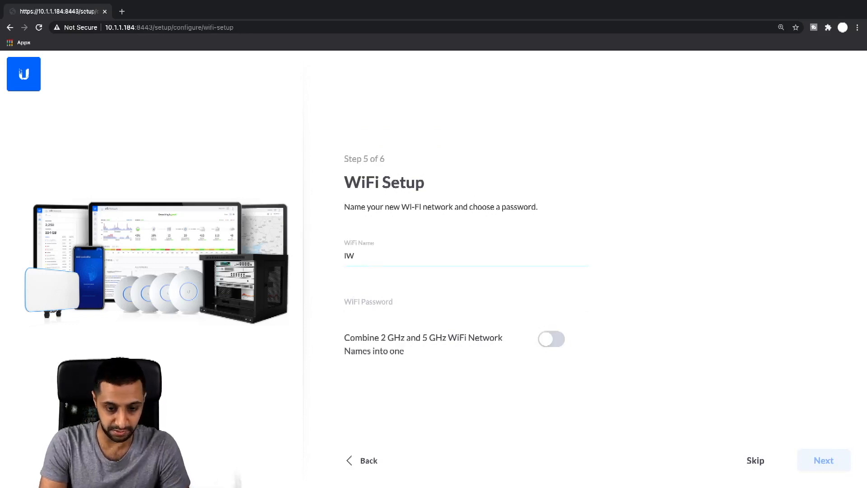
type("WIFITEST")
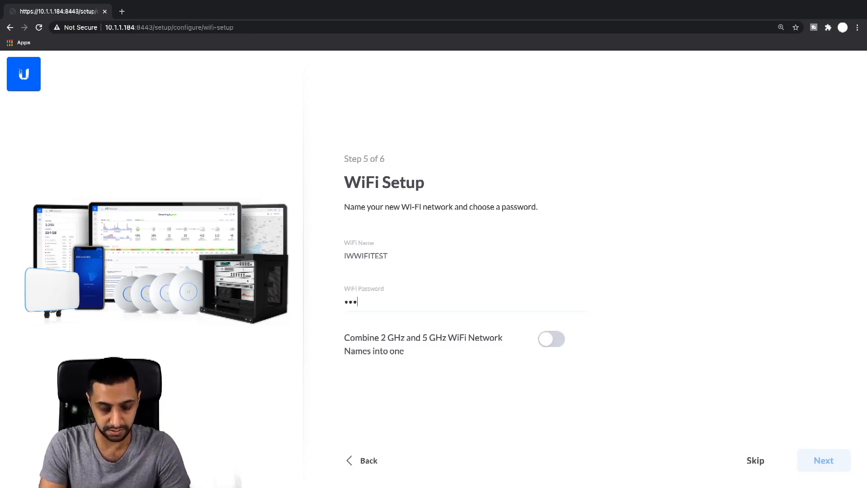
key("Backspace")
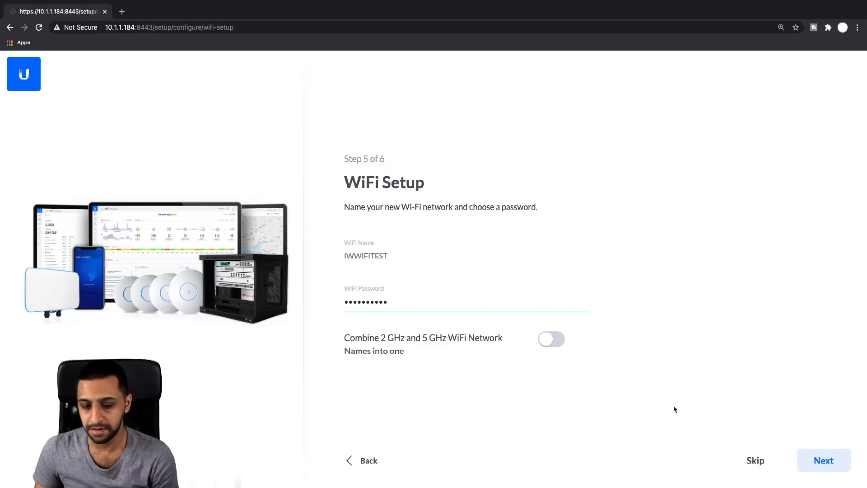
left_click(824, 461)
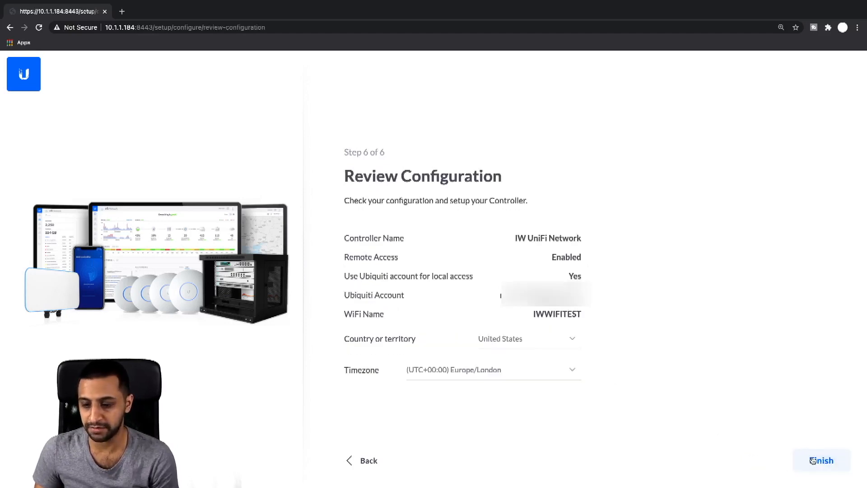
mouse_move(642, 246)
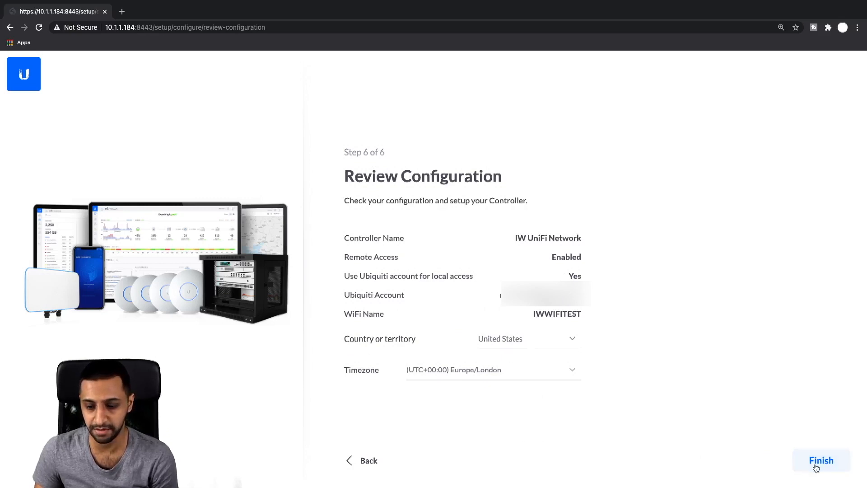
Finish the setup wizard to load the UniFi Network dashboard.
left_click(821, 460)
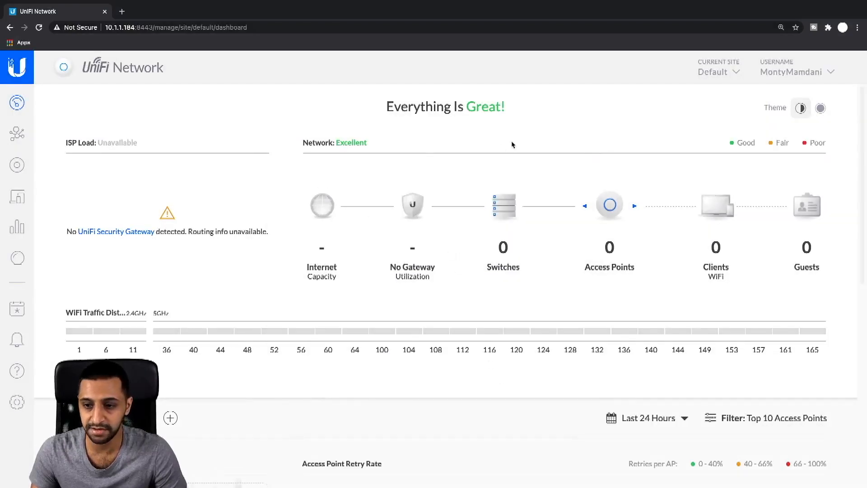
mouse_move(16, 402)
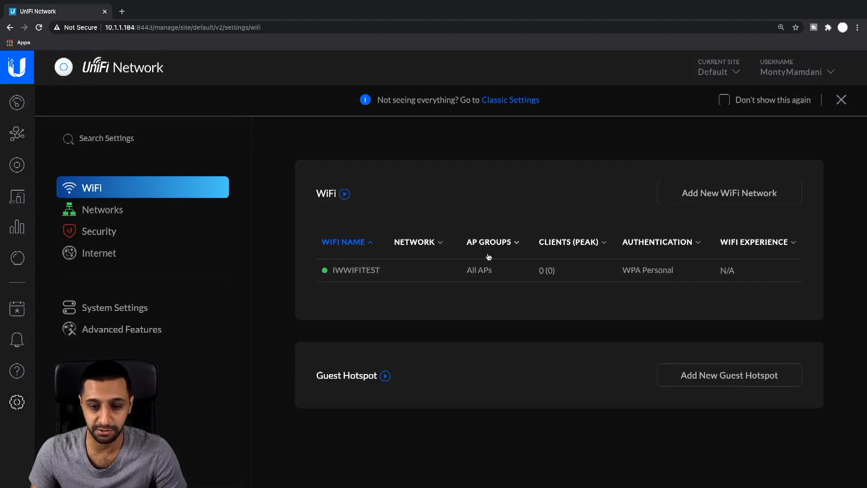
Show the Maintenance settings and highlight controller version 6.0.43.
left_click(115, 307)
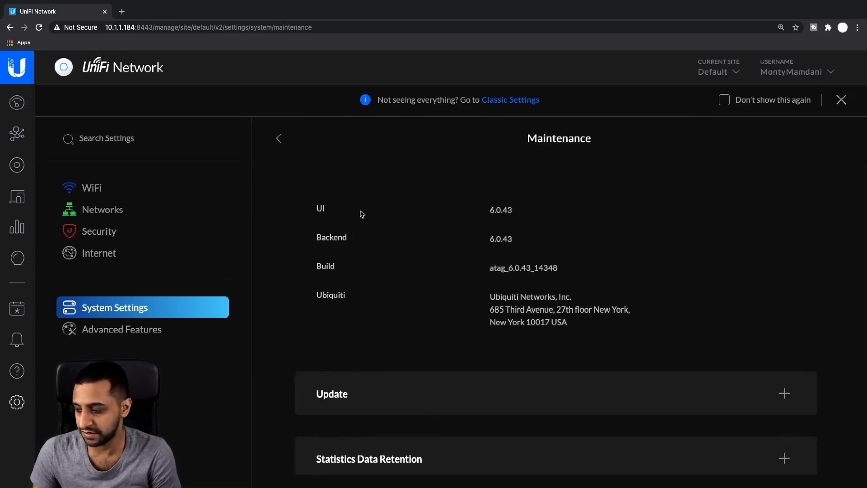
double_click(501, 210)
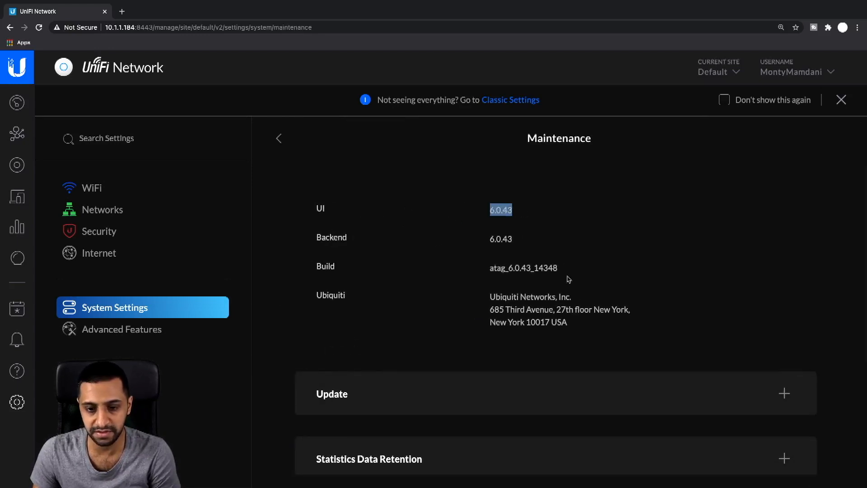
mouse_move(550, 292)
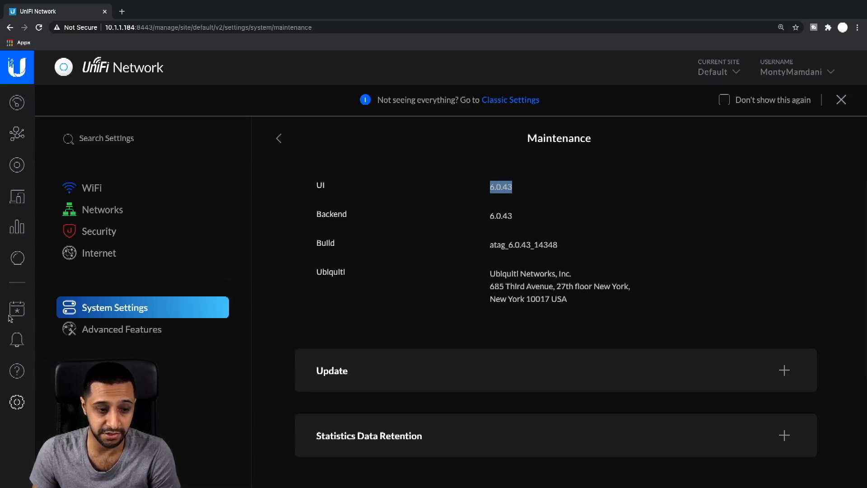
mouse_move(17, 164)
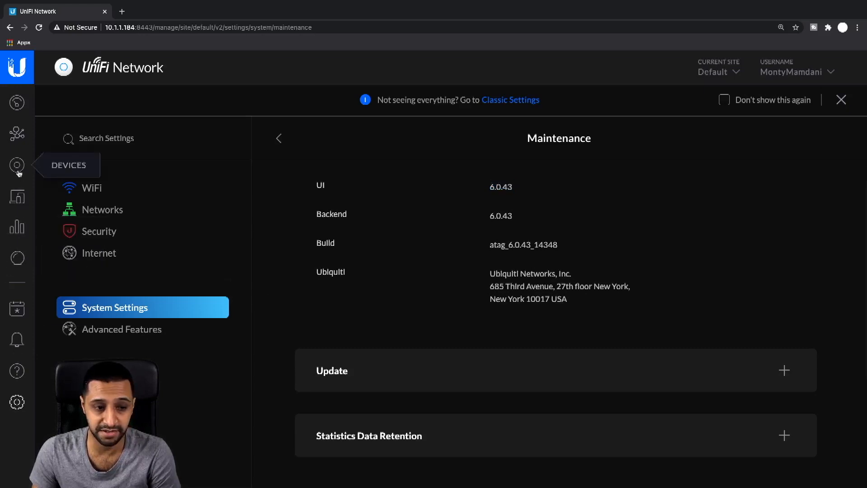
Go back to the Dashboard showing zero switches, access points and clients.
left_click(17, 165)
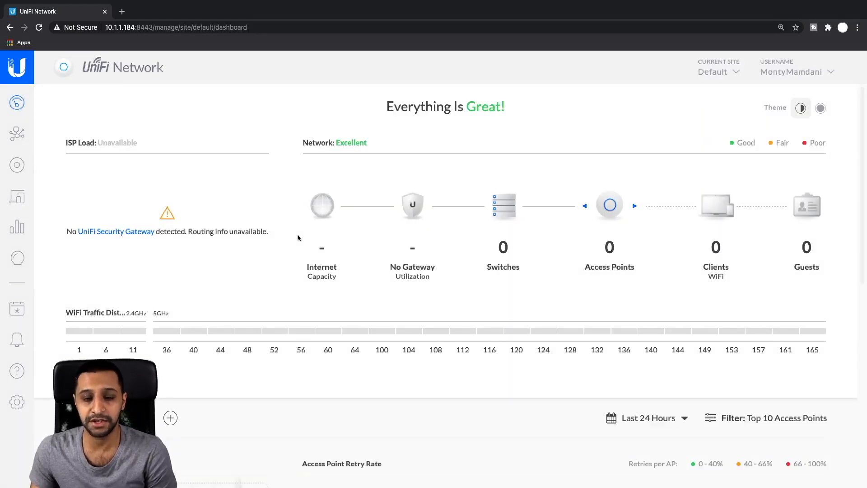
mouse_move(210, 270)
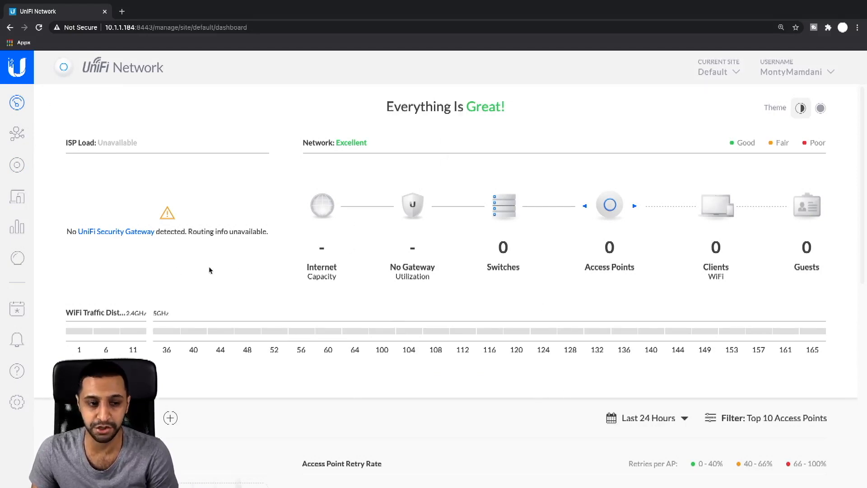